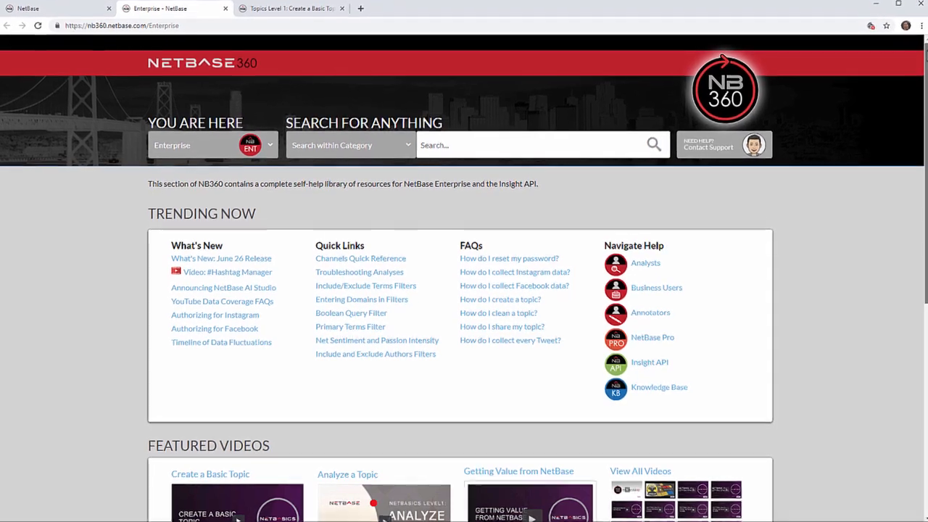
# Step: Scroll the Enterprise help page down to the Featured Videos and the Intro to Topics playlist
pyautogui.scroll(-3)
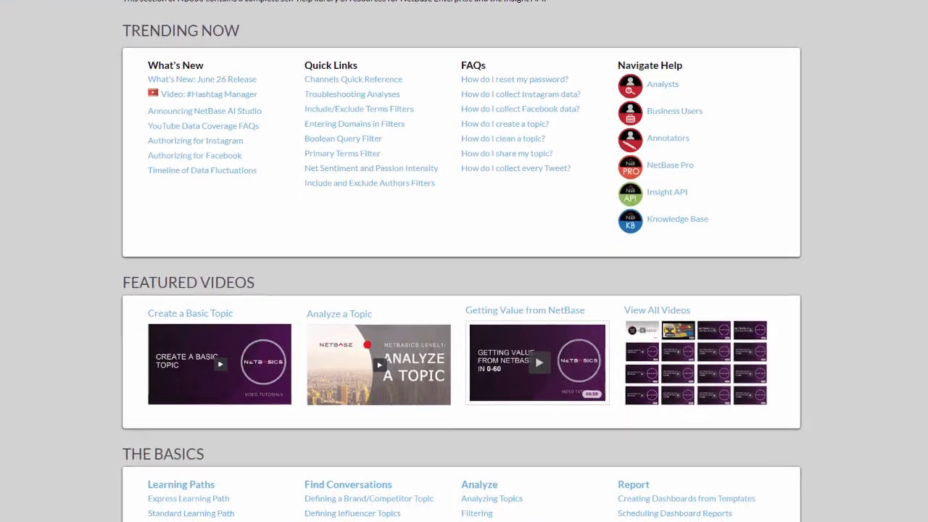
pyautogui.scroll(-3)
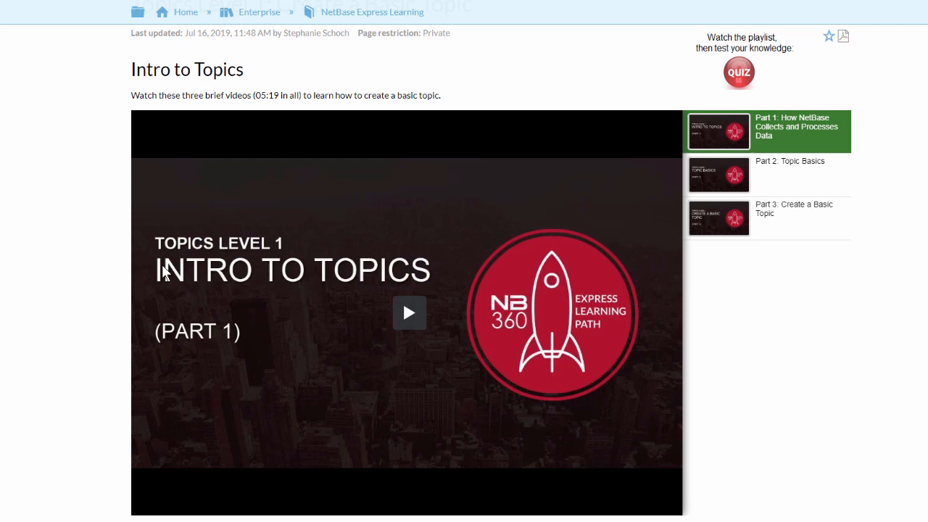
# Step: Return to the NetBase Express Learning overview via its breadcrumb, showing the track level tabs
pyautogui.click(409, 313)
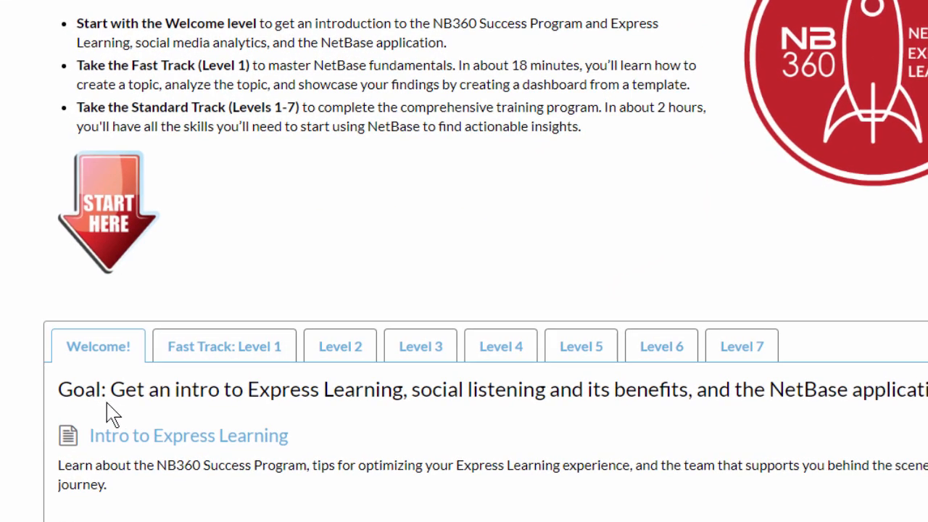
# Step: Show the Fast Track: Level 1 lessons on creating, analyzing and dashboarding a basic topic
pyautogui.click(223, 345)
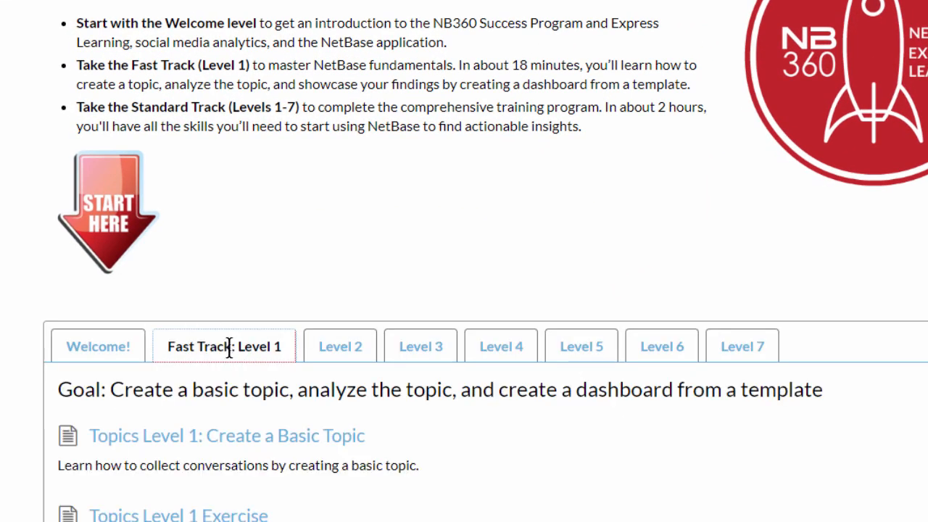
pyautogui.scroll(-3)
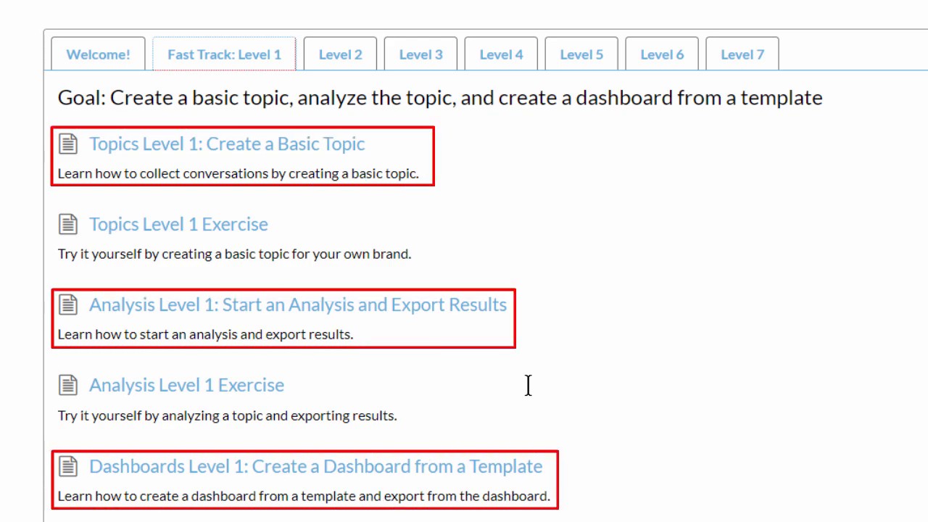
pyautogui.click(226, 143)
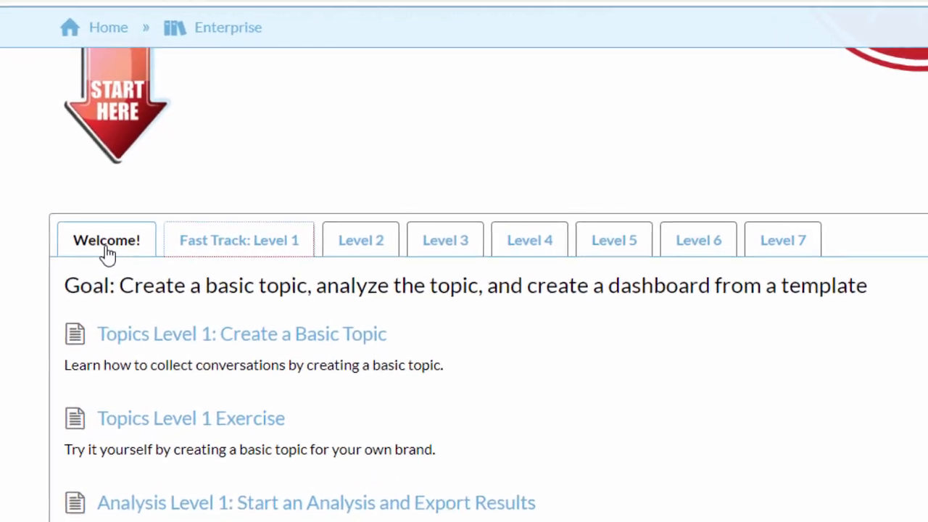
# Step: View the Topics Level 1 Exercise, then reach the Analysis Level 4 Quiz on Any Mention alerts
pyautogui.click(239, 241)
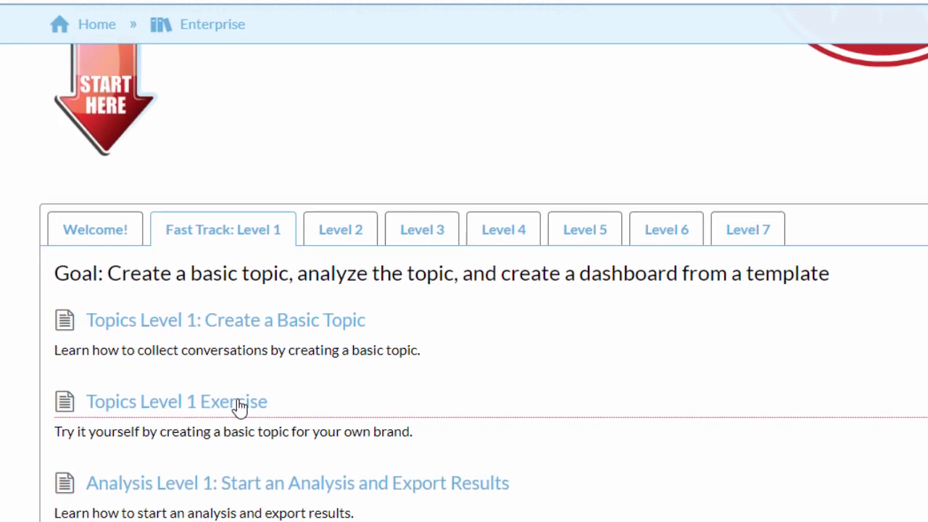
pyautogui.click(177, 401)
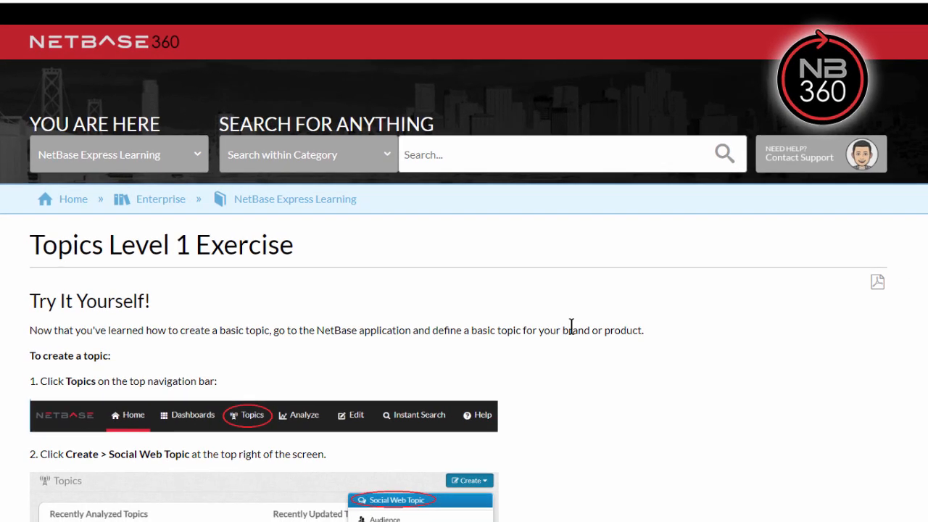
pyautogui.scroll(-3)
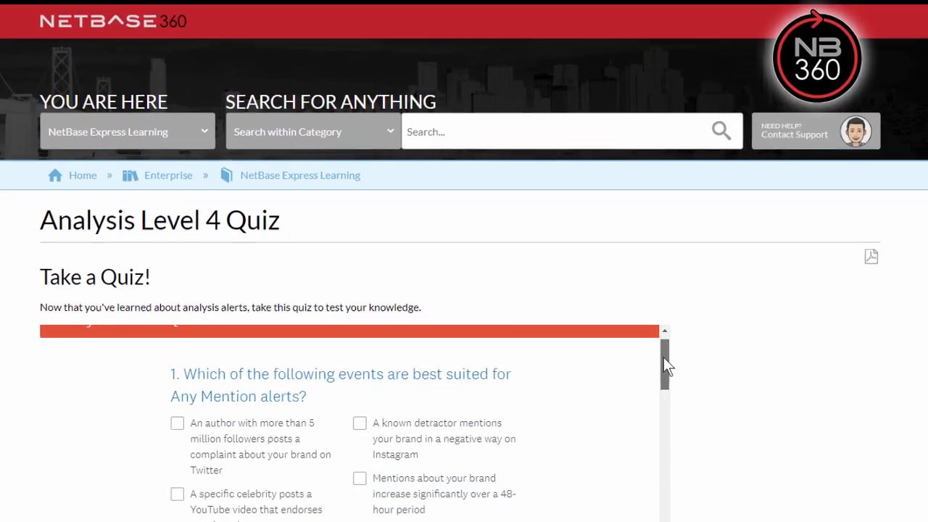
pyautogui.scroll(-3)
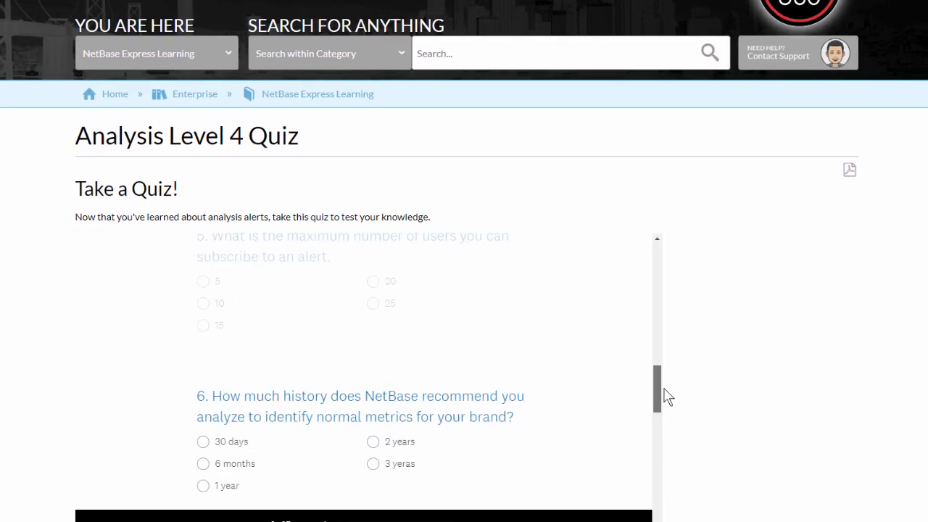
pyautogui.scroll(-3)
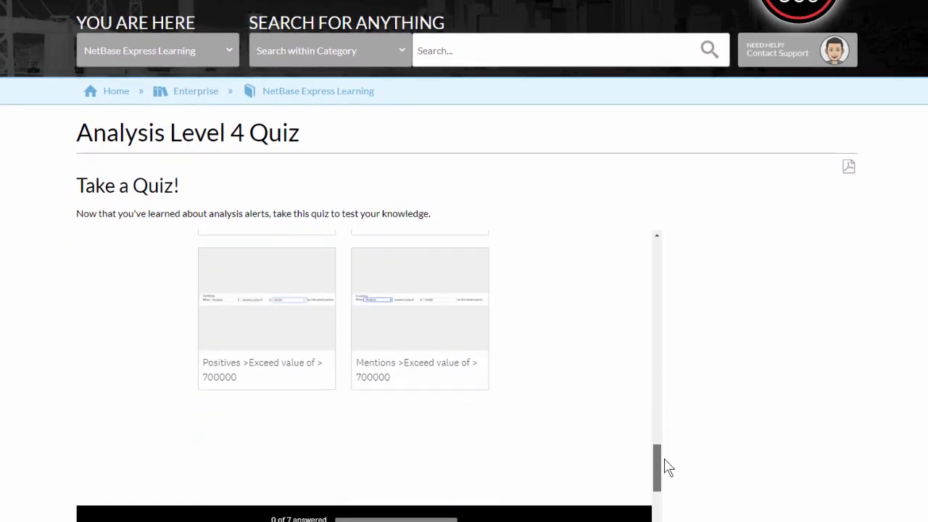